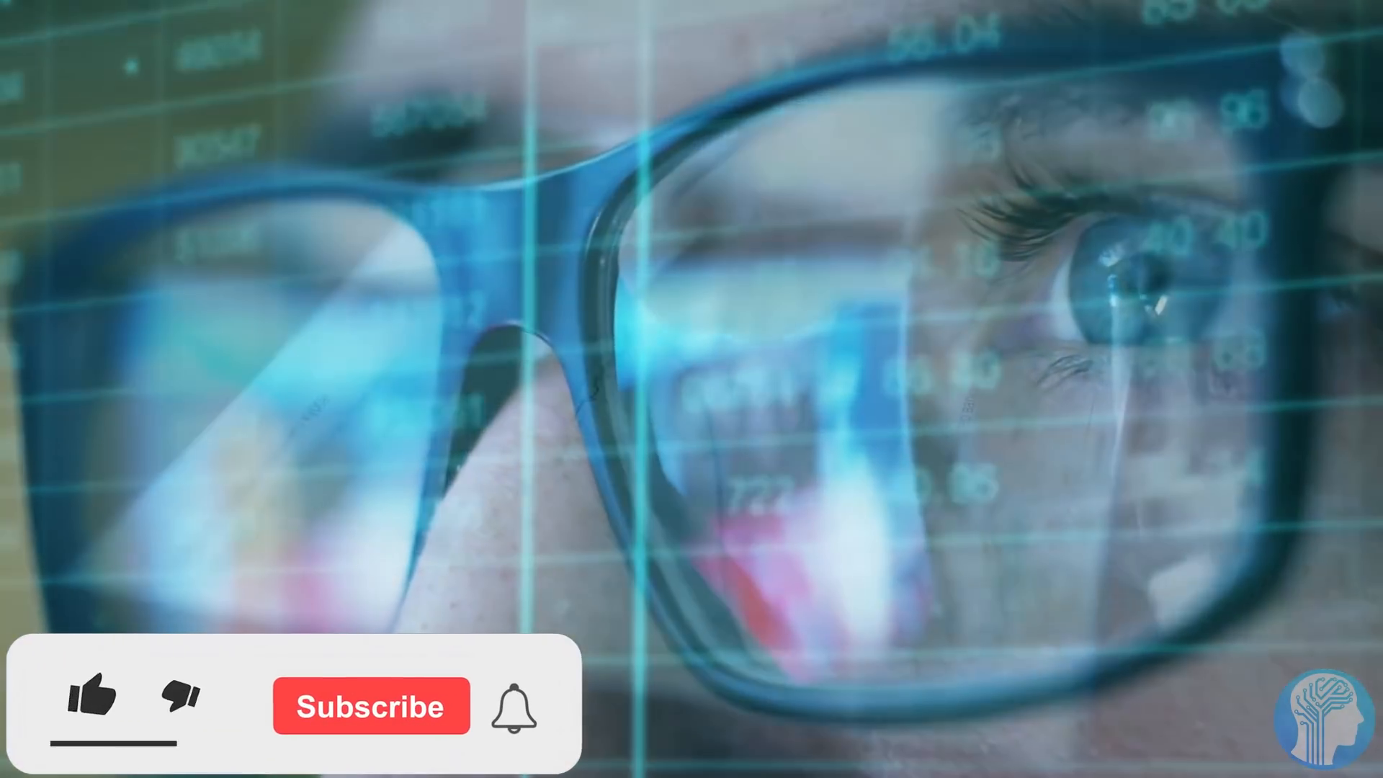
click(93, 701)
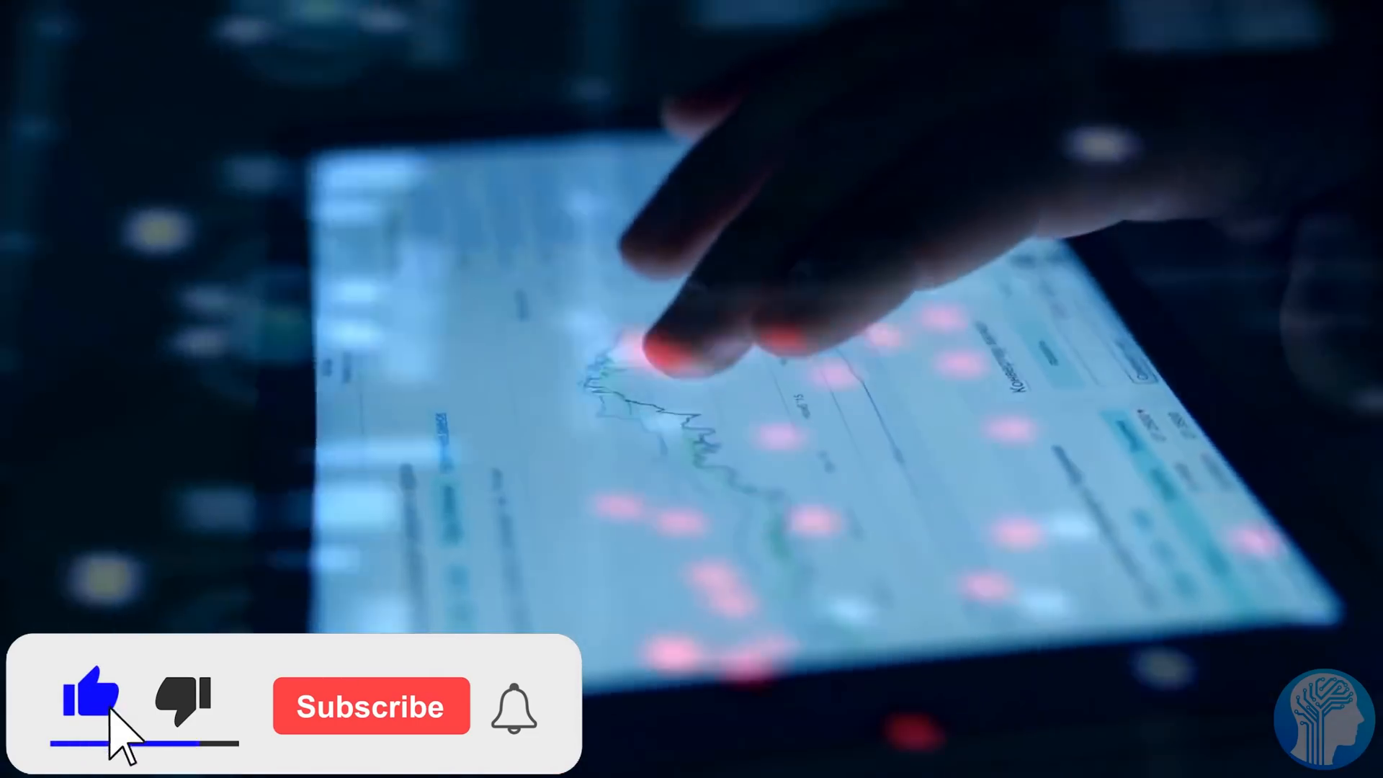